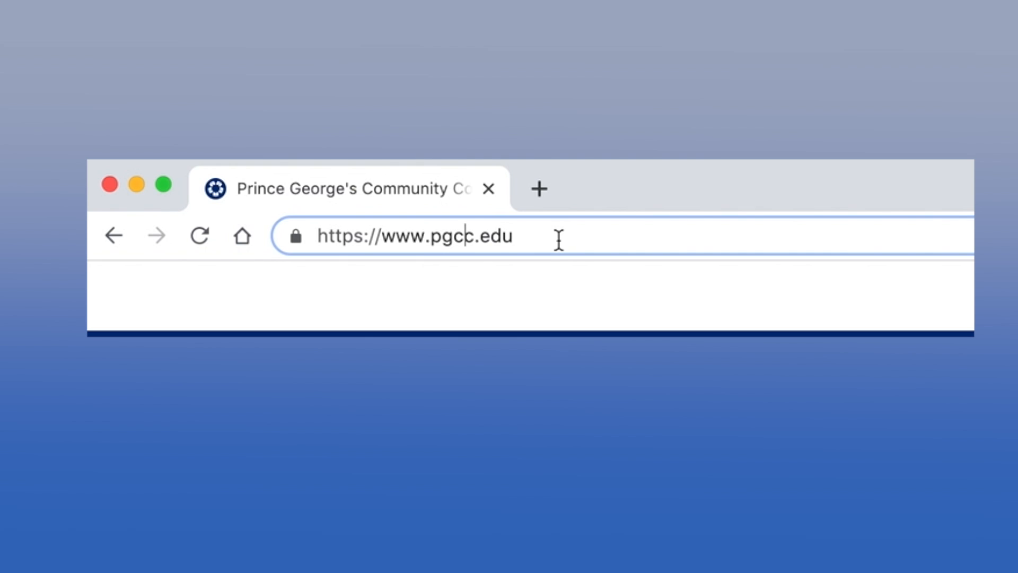
Step: Load the Prince George's Community College homepage at pgcc.edu
left_click(516, 235)
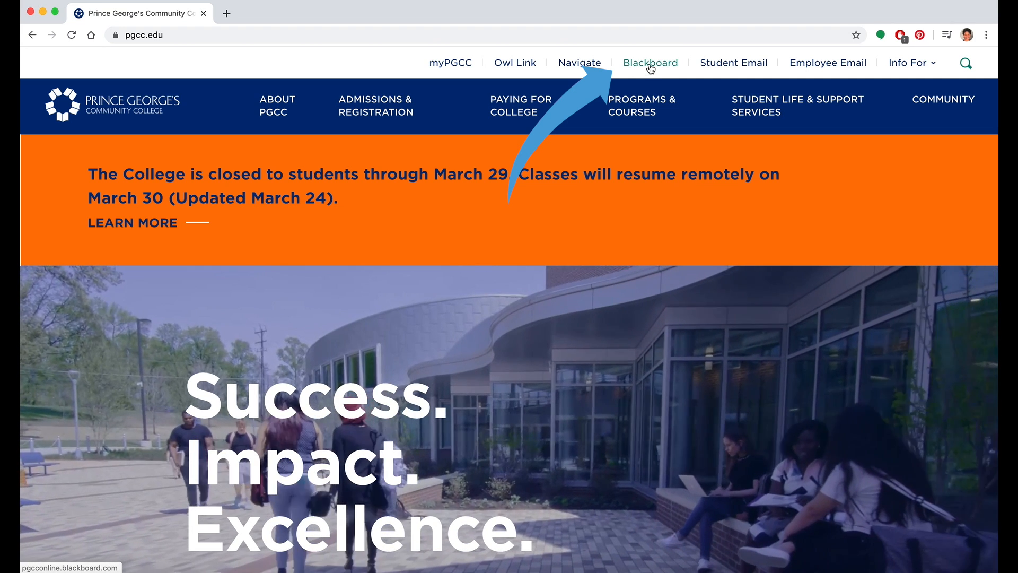
Step: Go to the PGCC Blackboard login page from the top navigation bar
left_click(650, 63)
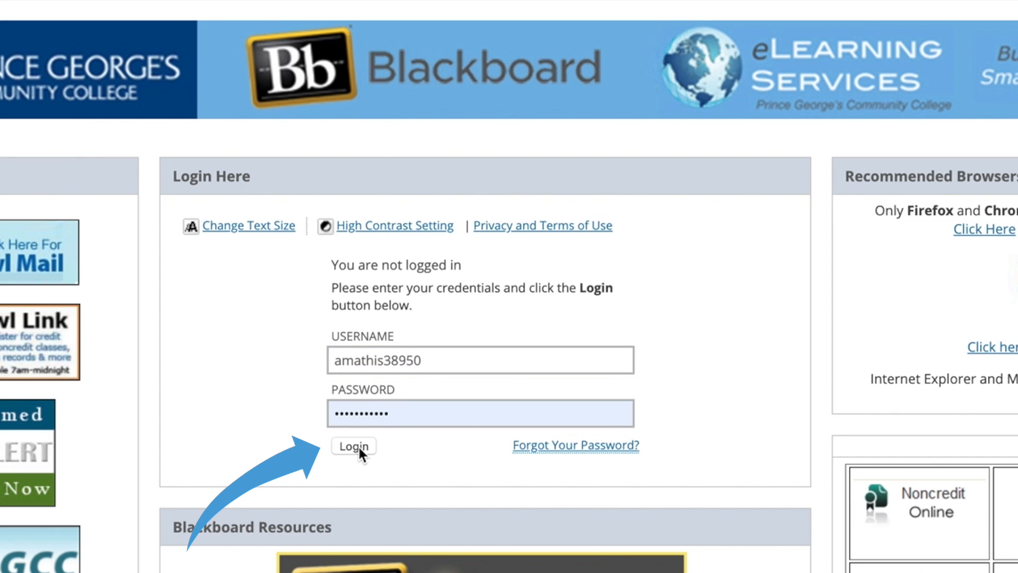
Step: Sign in to Blackboard and reach the My eLearning page with My Courses
left_click(353, 446)
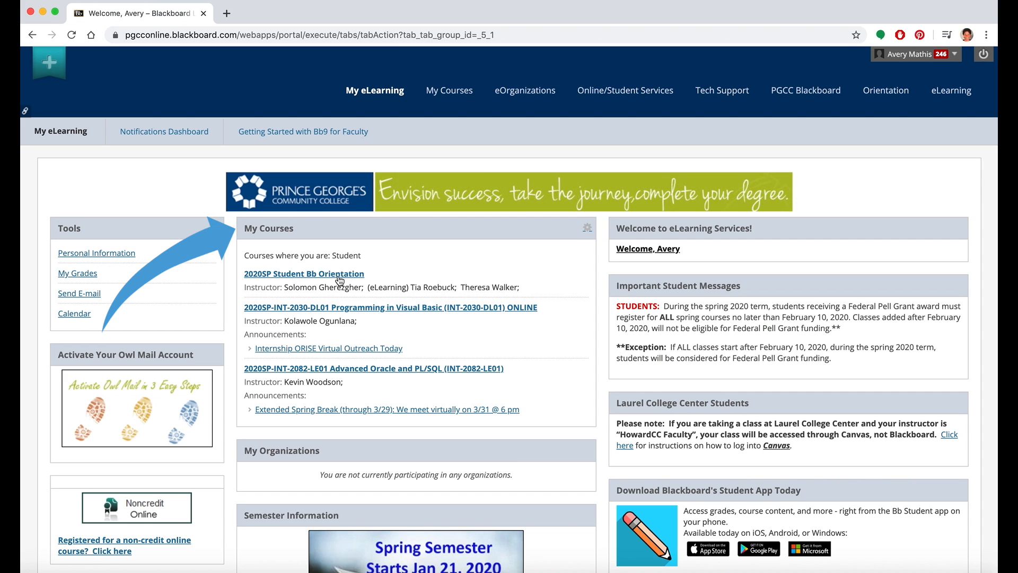
mouse_move(308, 359)
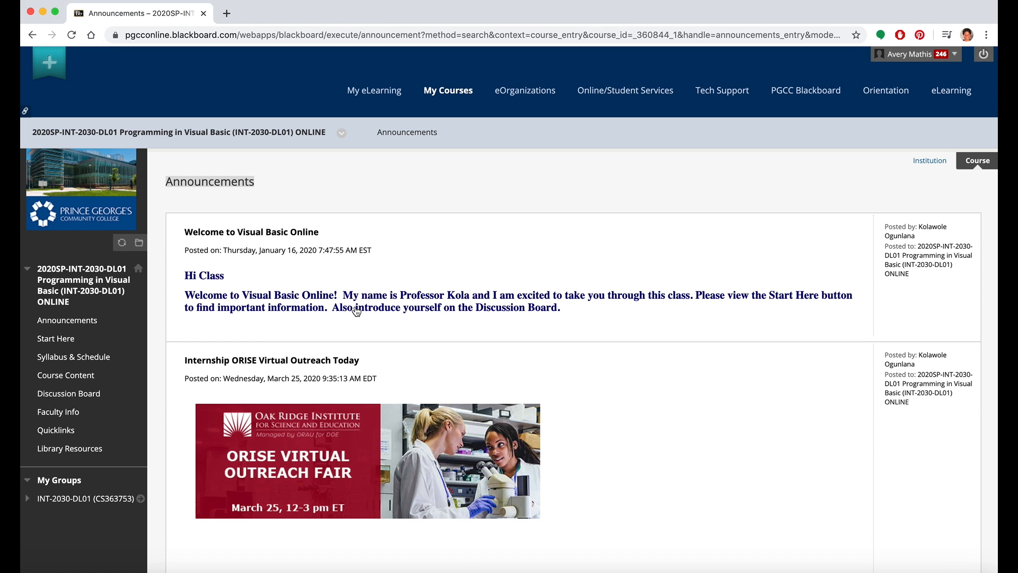
mouse_move(370, 321)
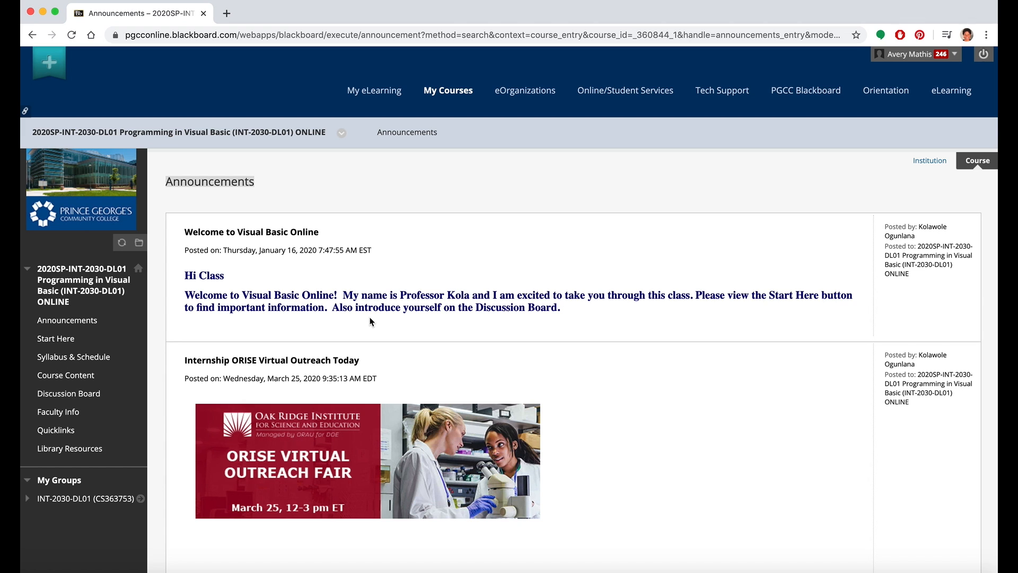
scroll("down", 3)
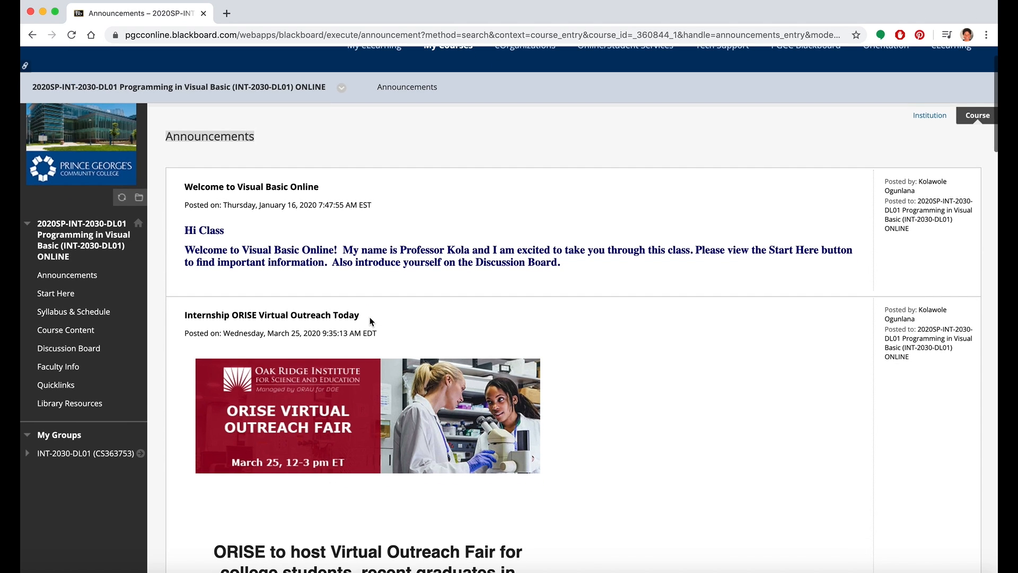
scroll("down", 3)
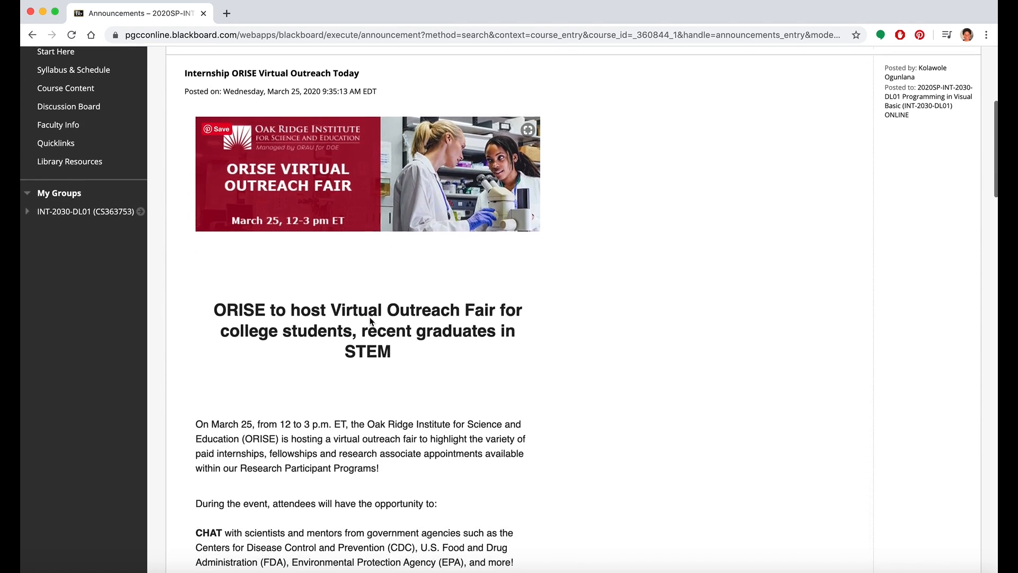
scroll("down", 3)
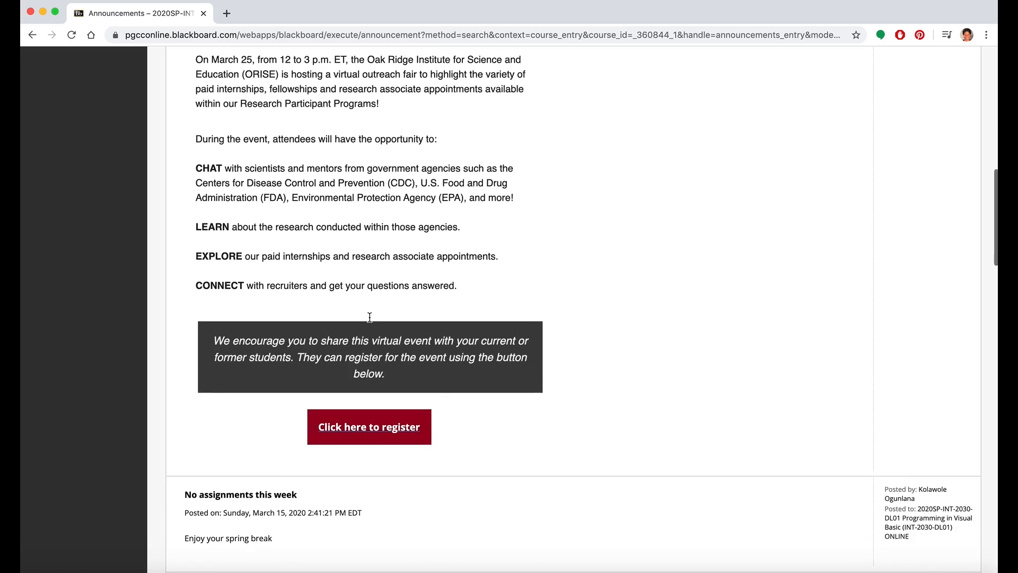
scroll("down", 3)
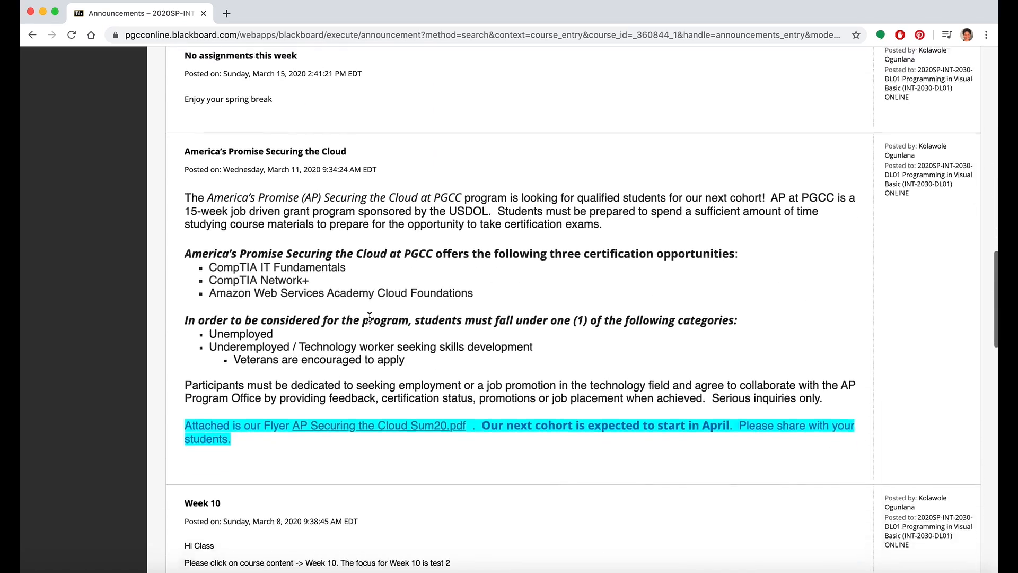
scroll("down", 3)
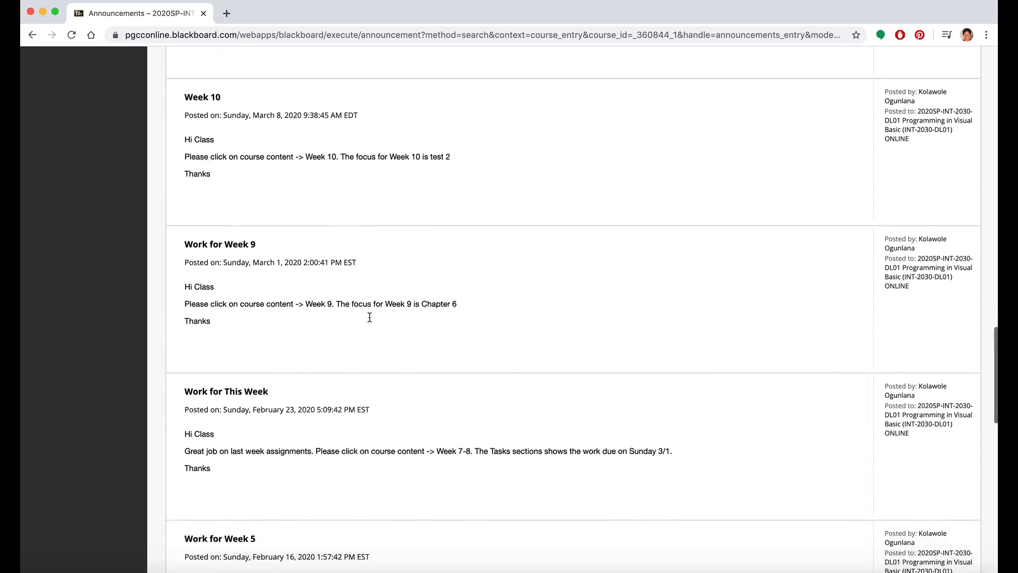
scroll("down", 3)
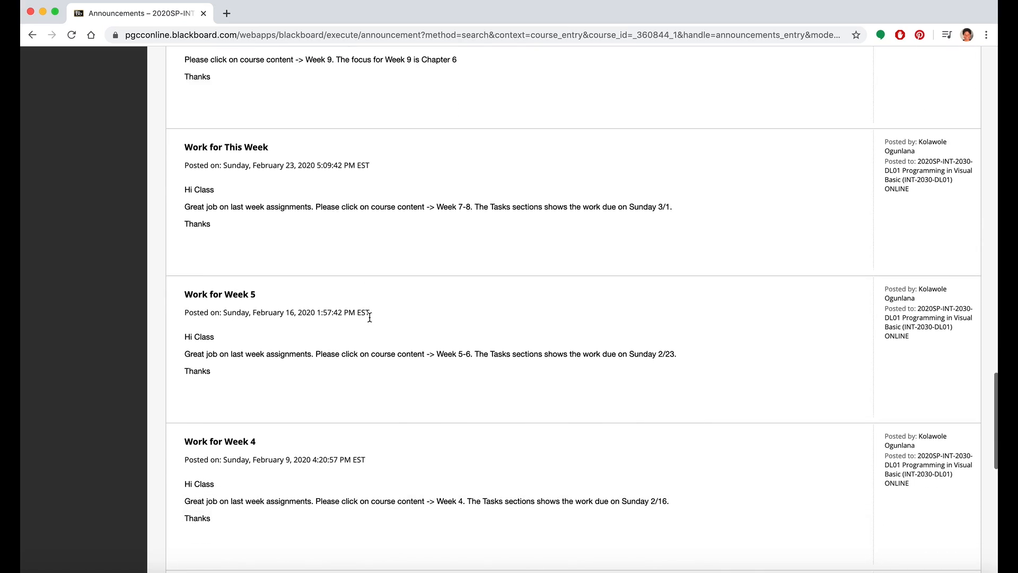
scroll("up", 3)
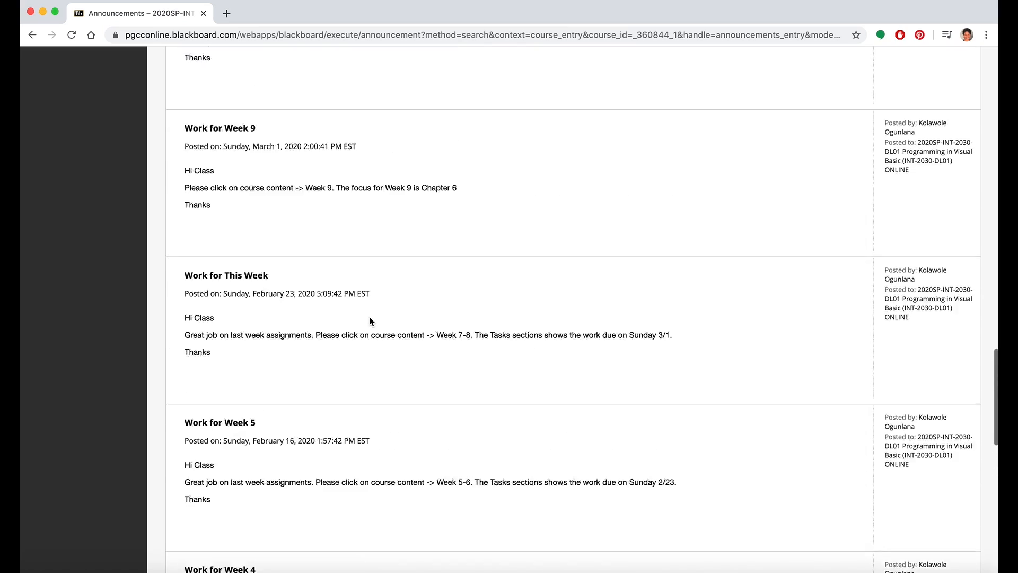
scroll("up", 3)
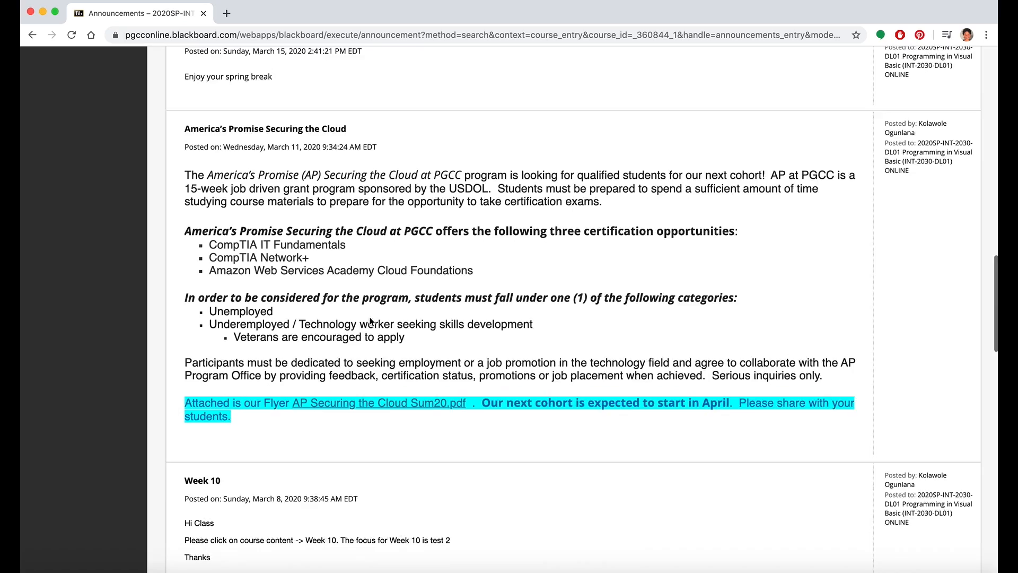
scroll("down", 3)
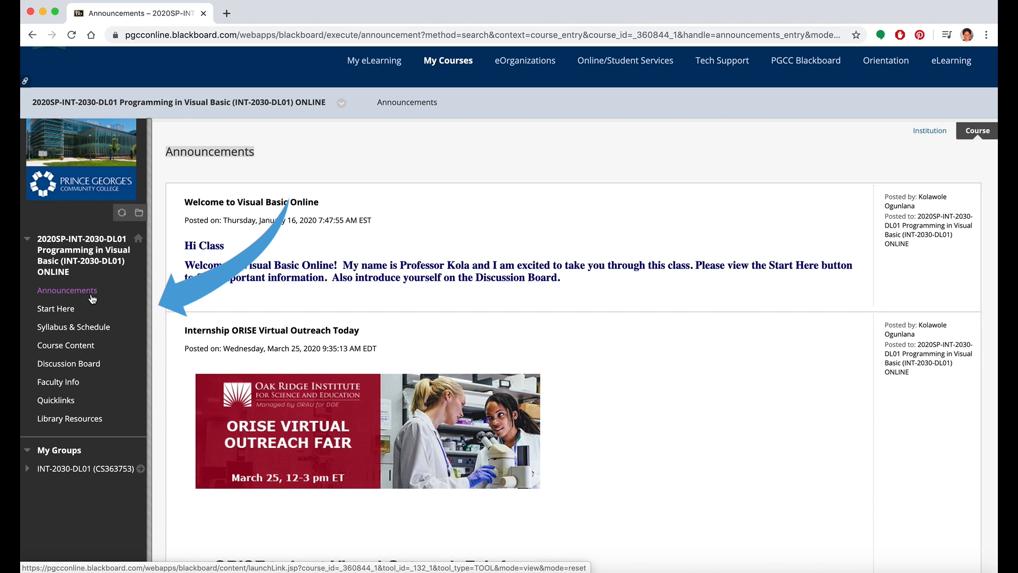
mouse_move(67, 290)
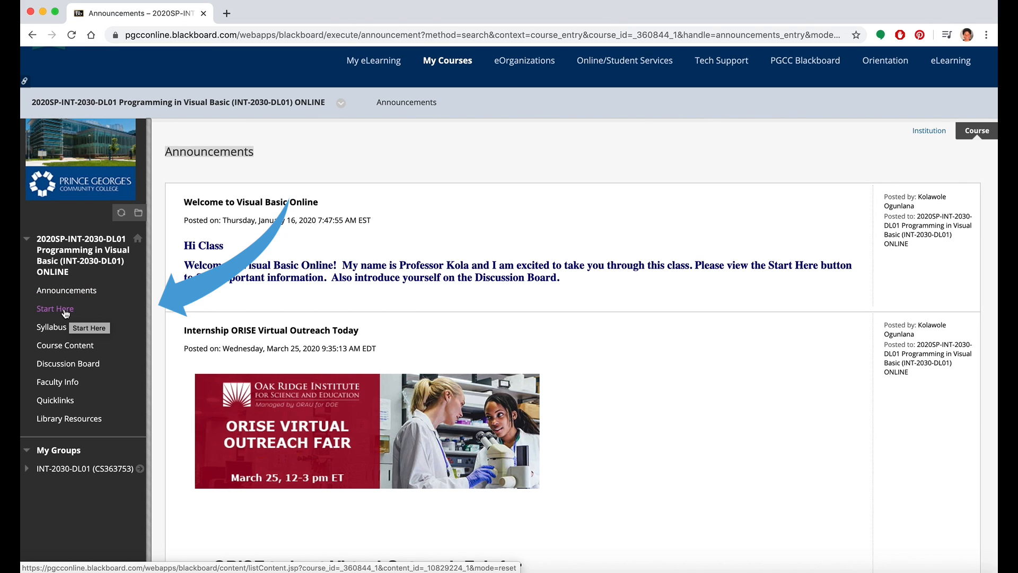
Step: View the course's Start Here page with download instructions, Visual Studio Community and bookstore resources
left_click(54, 308)
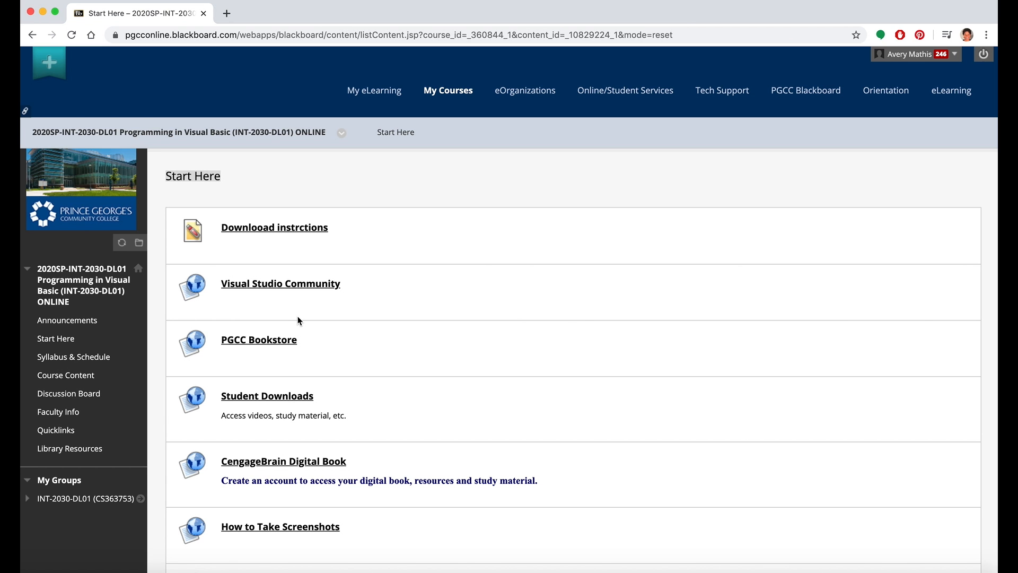
scroll("down", 3)
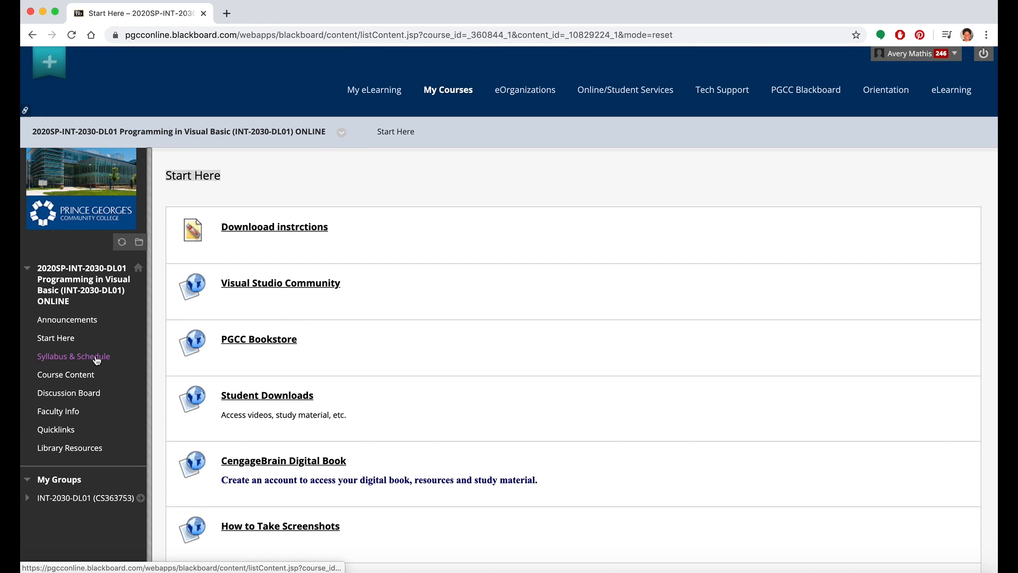
mouse_move(73, 356)
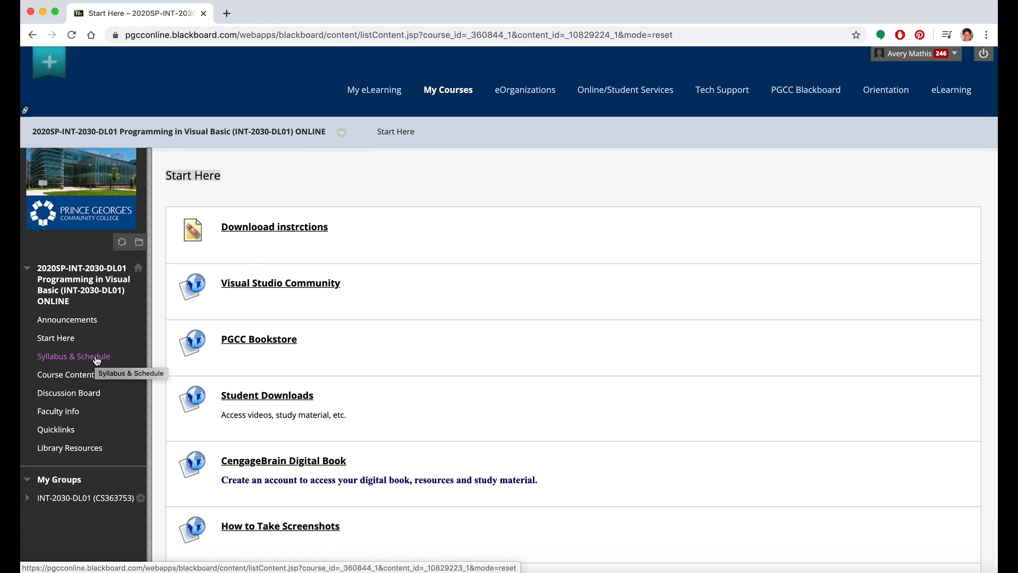
left_click(73, 356)
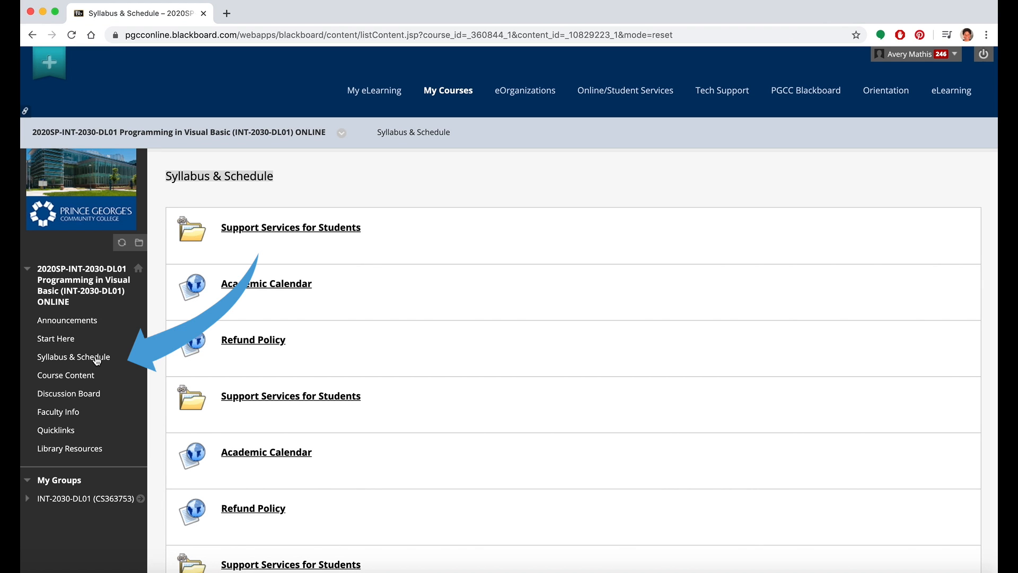
scroll("down", 3)
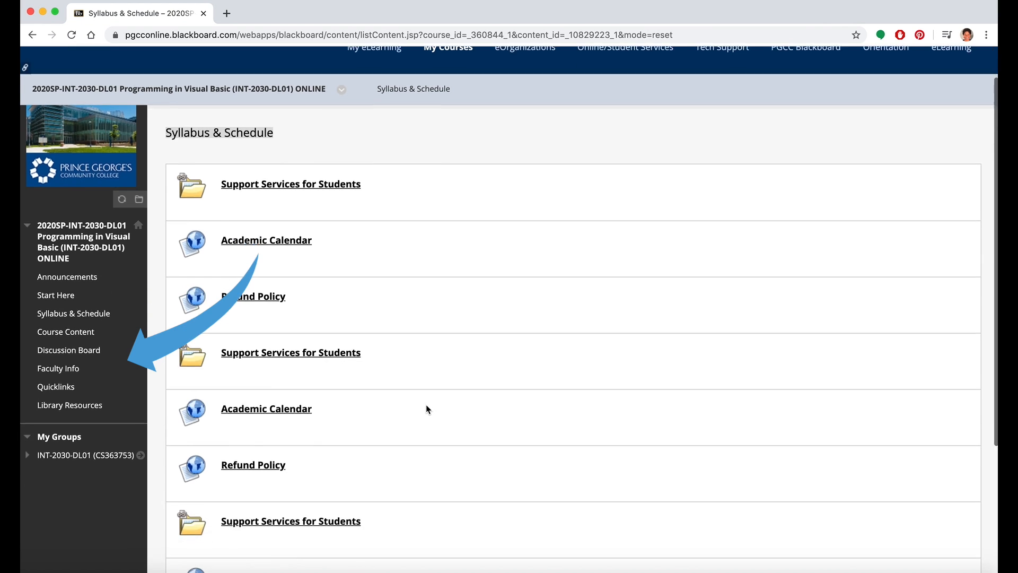
scroll("down", 3)
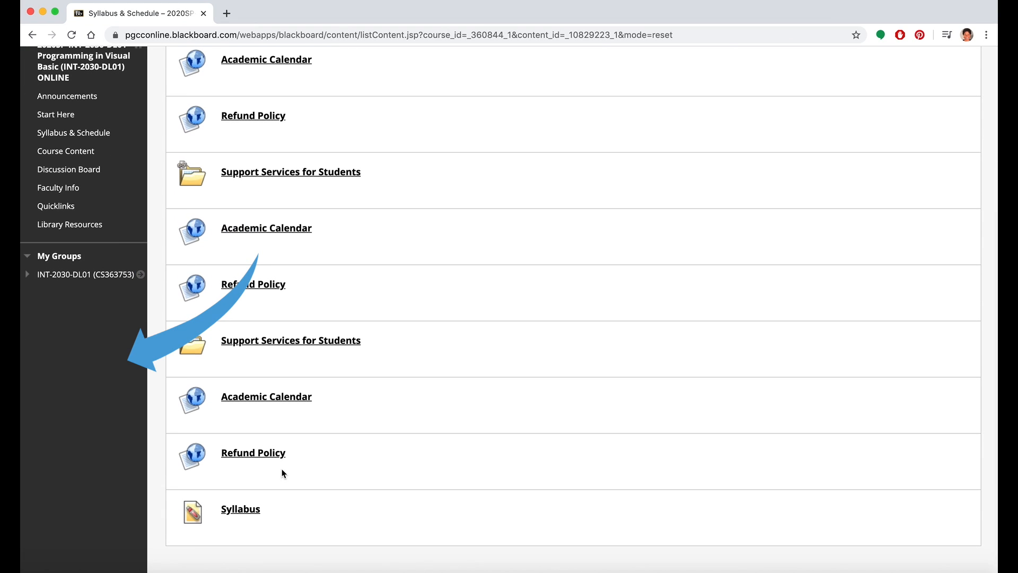
left_click(240, 509)
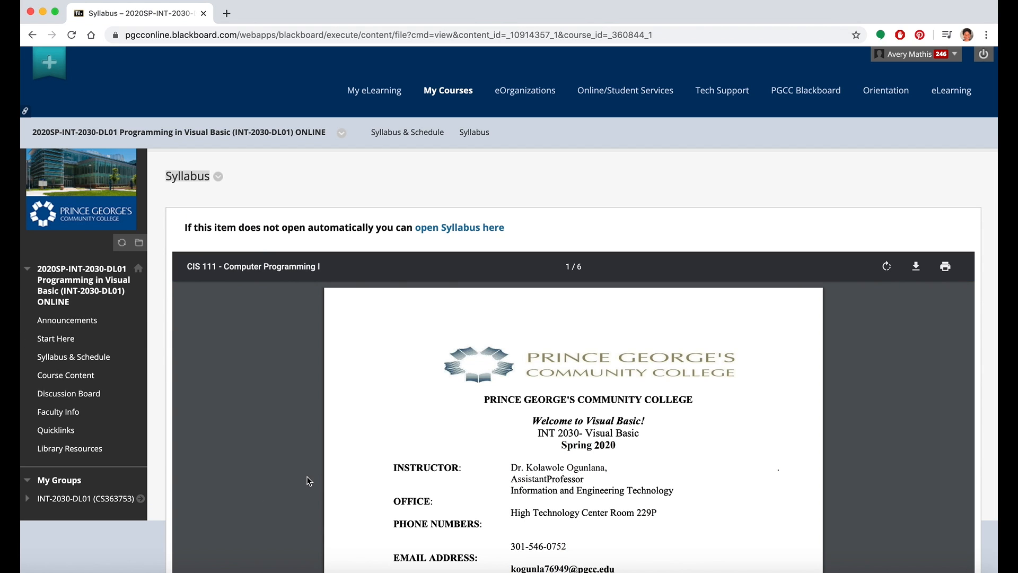
scroll("down", 3)
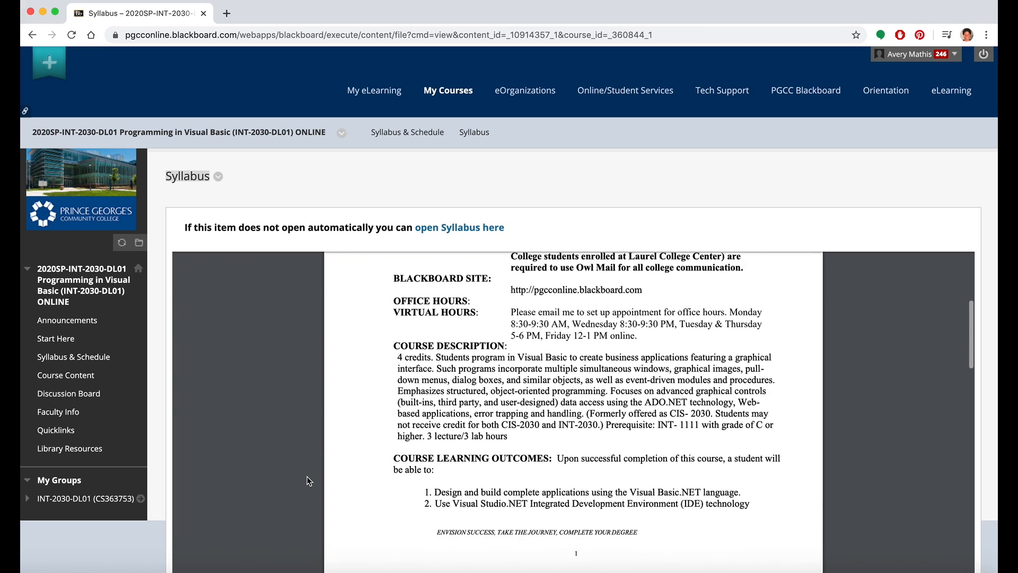
scroll("down", 3)
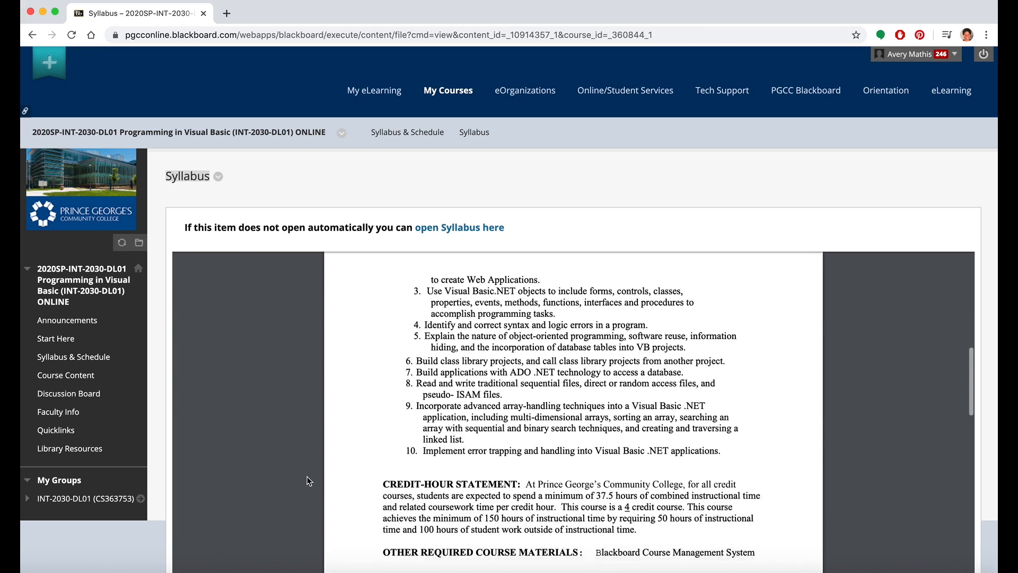
scroll("down", 3)
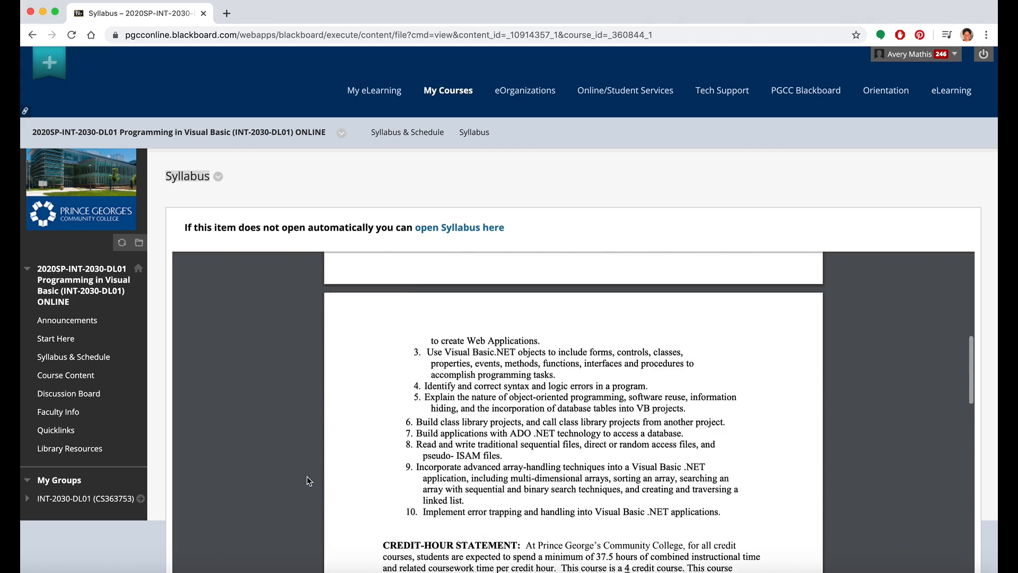
scroll("down", 3)
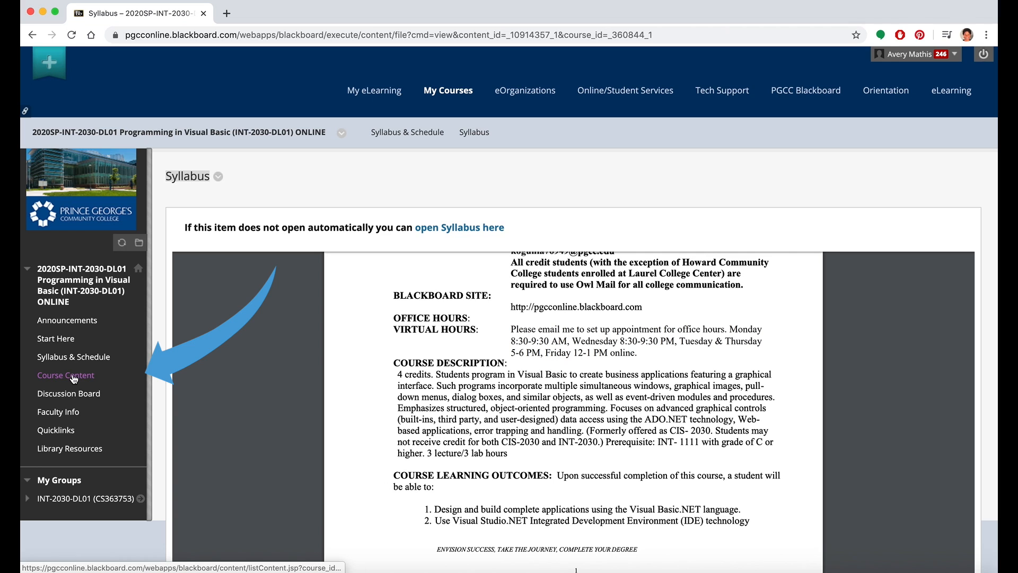
Step: View the Course Content page listing the Week 1 through Week 15 folders
left_click(65, 375)
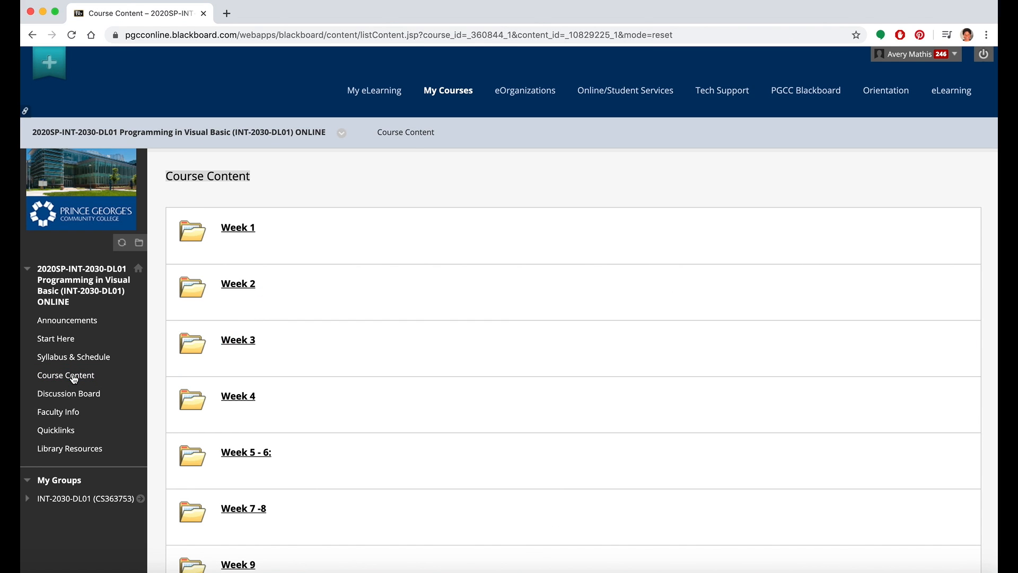
mouse_move(302, 400)
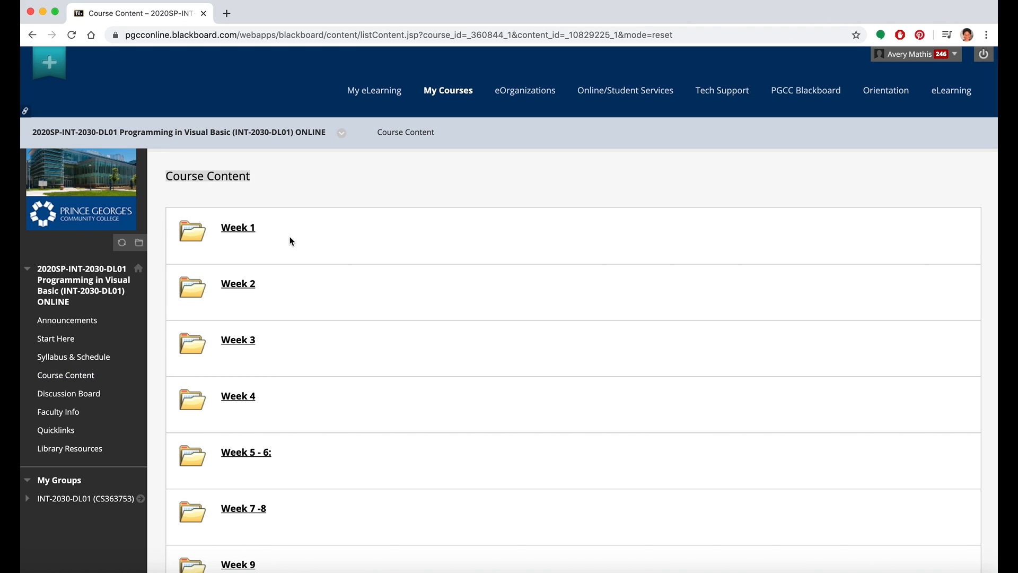
scroll("down", 3)
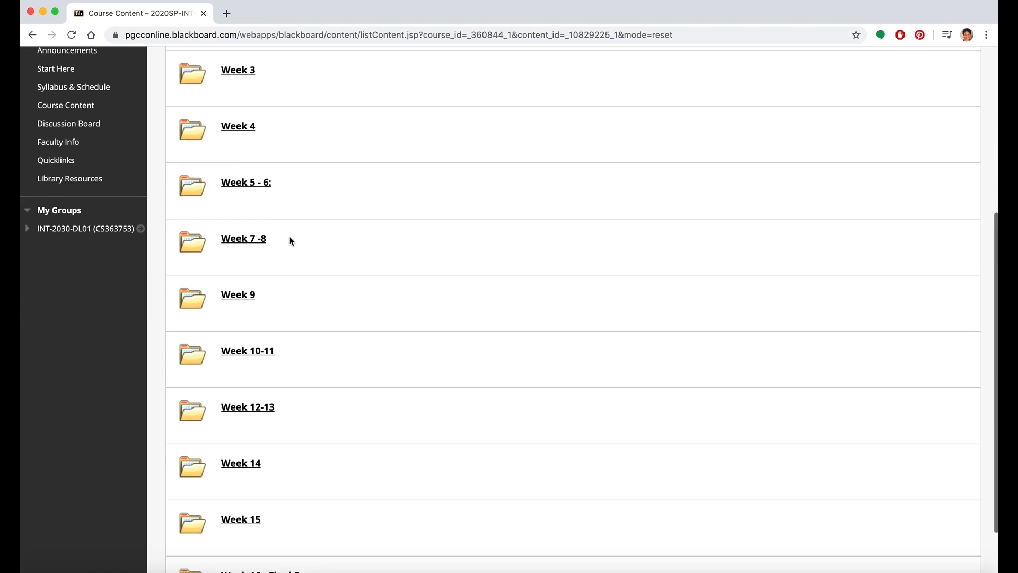
scroll("up", 3)
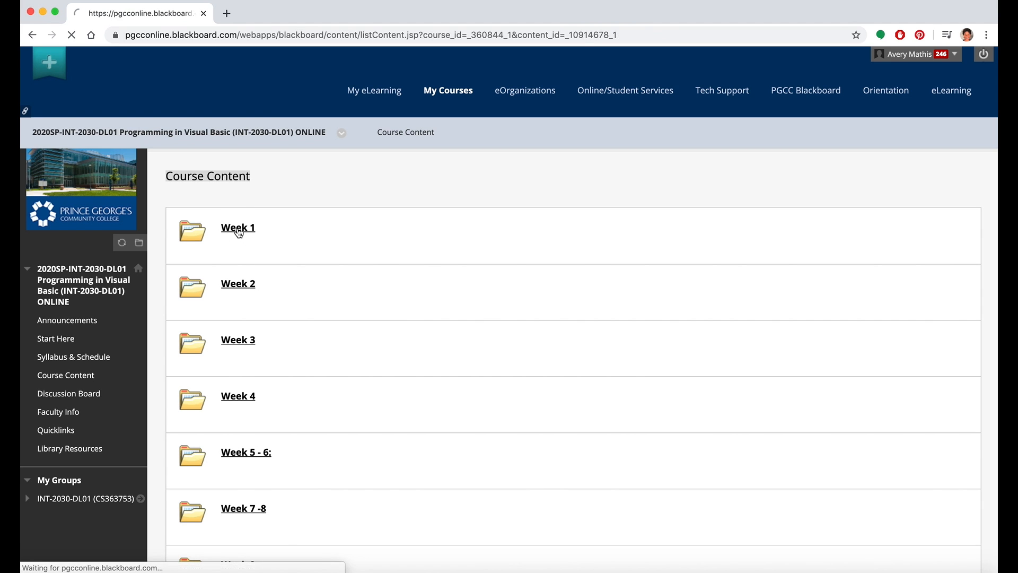
Step: Browse the Week 1 folder's objectives, tasks, Chapter 1, resources, VB tutorial, example and Ch1 Quiz
left_click(237, 228)
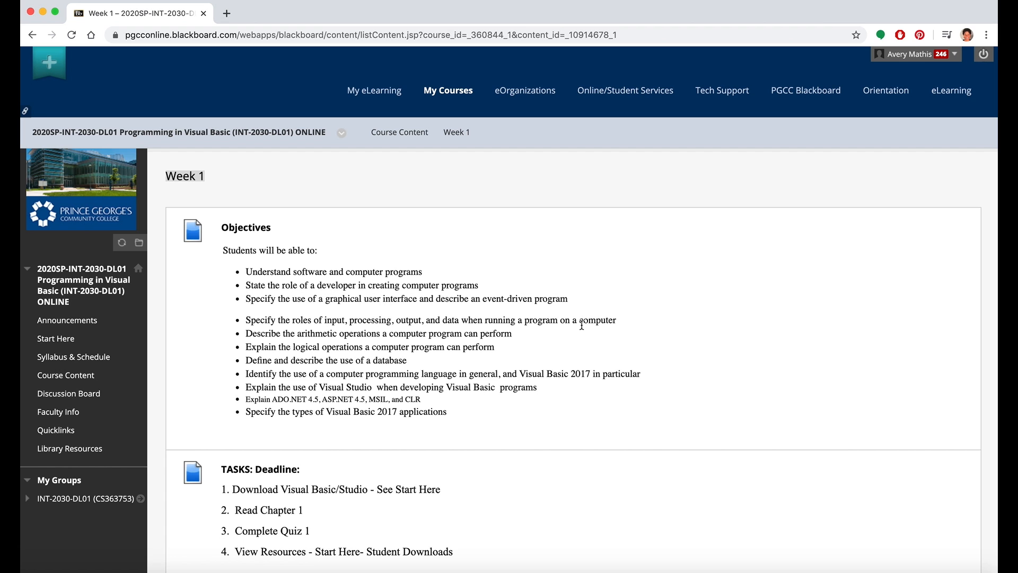
scroll("down", 3)
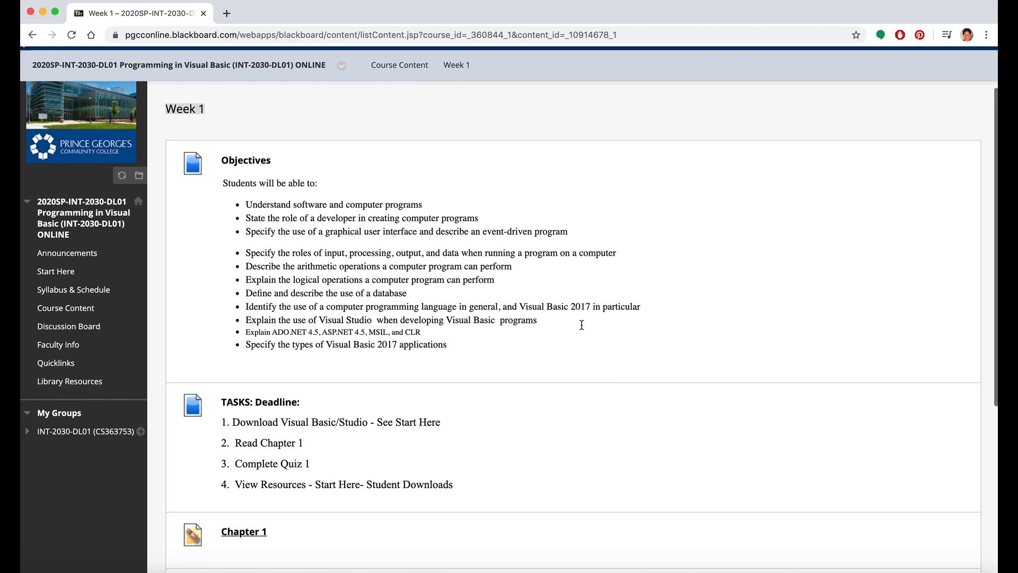
scroll("down", 3)
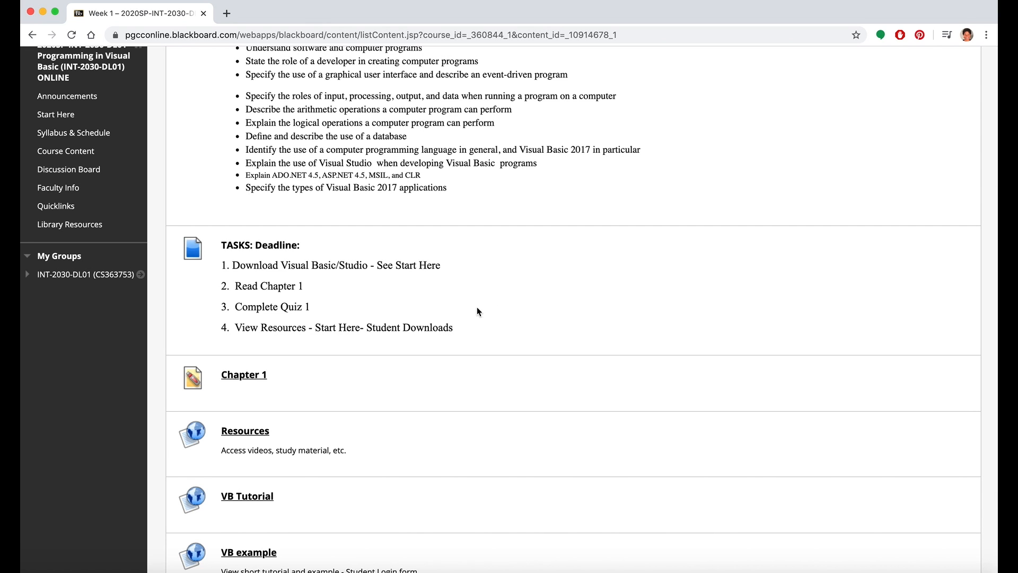
scroll("down", 3)
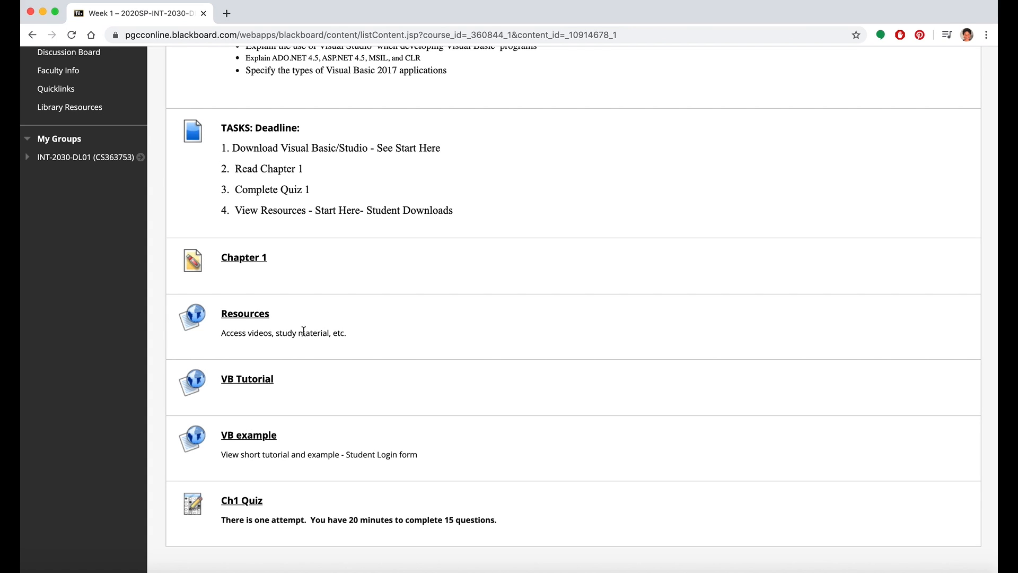
mouse_move(389, 437)
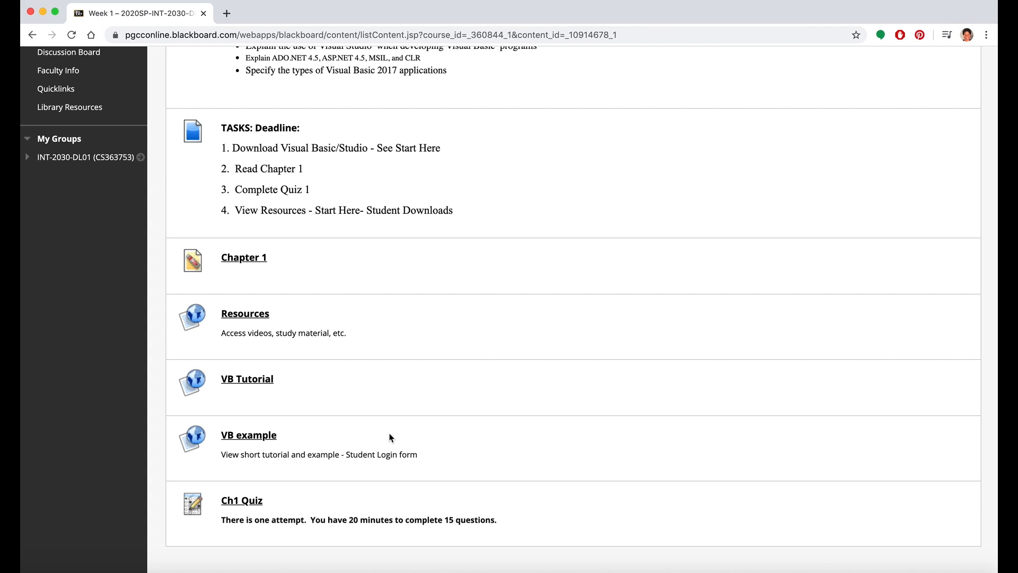
mouse_move(532, 514)
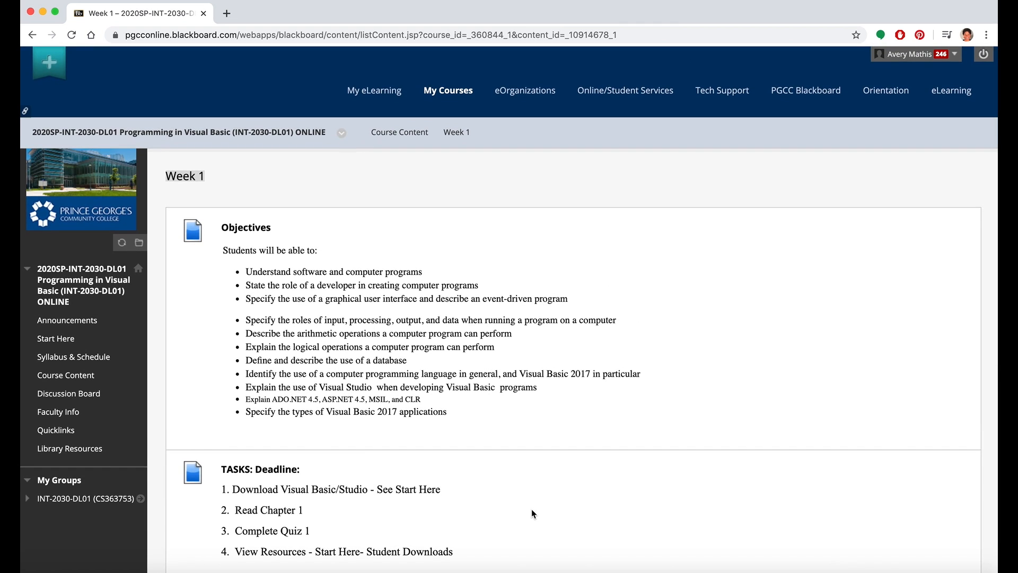
mouse_move(164, 426)
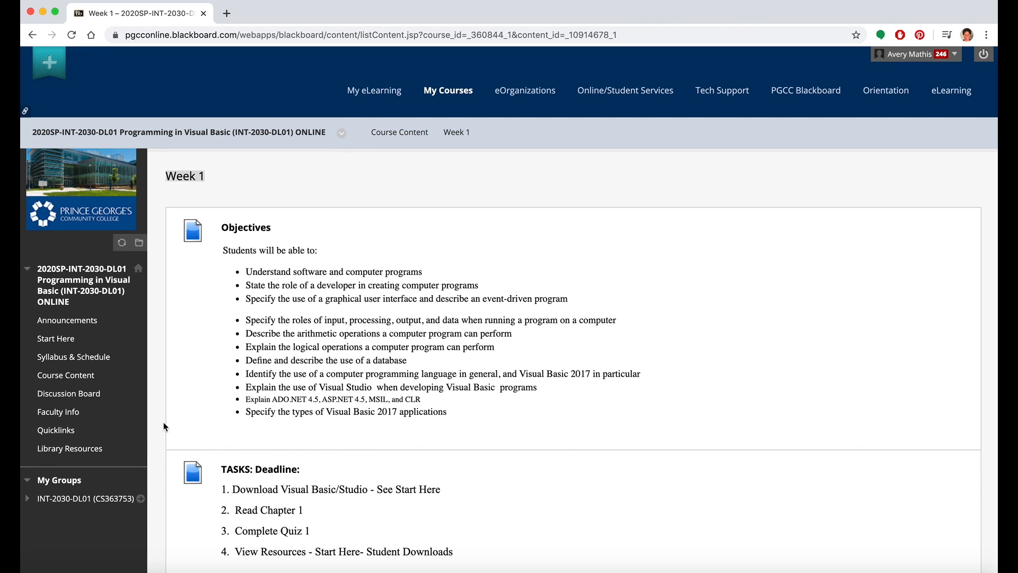
Step: View the course Discussion Board with the Introduction, Course-related Questions and weekly forums
left_click(68, 393)
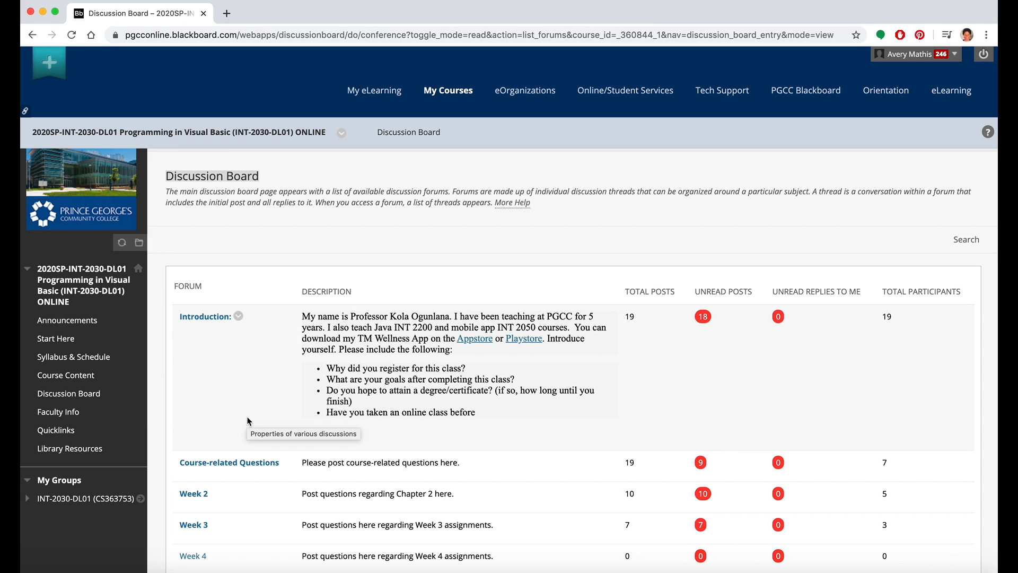
scroll("down", 3)
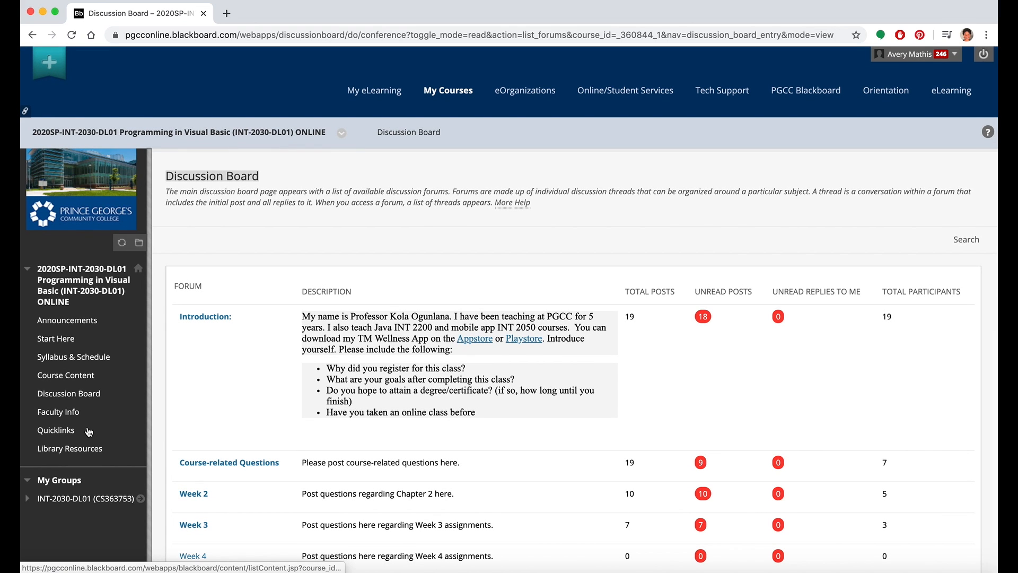
mouse_move(58, 411)
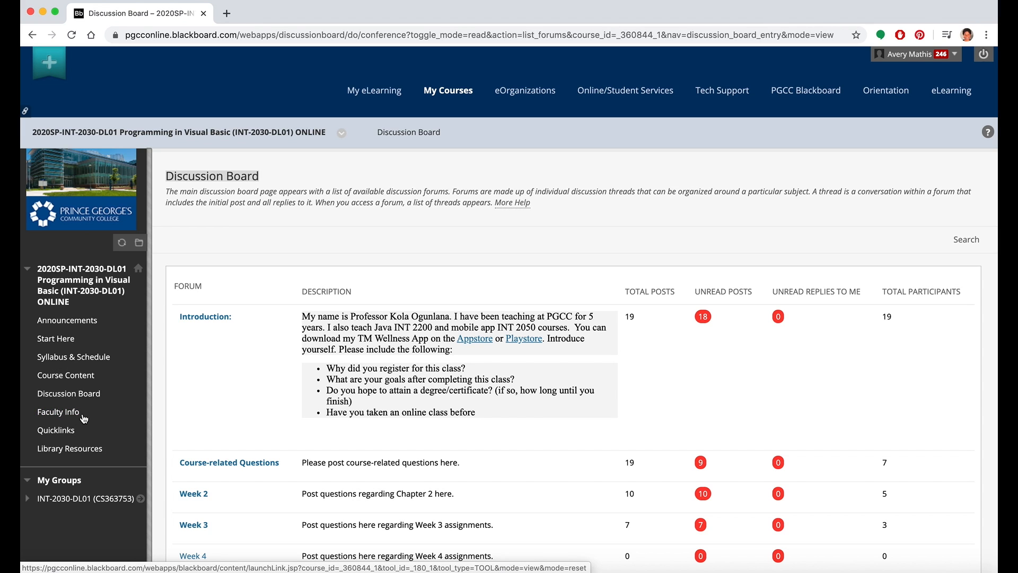
mouse_move(89, 416)
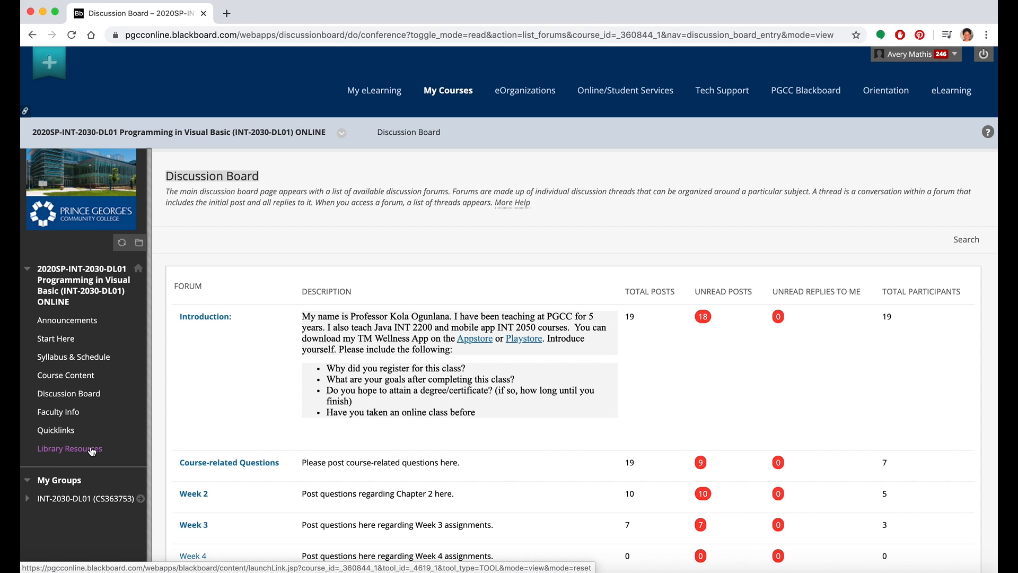
mouse_move(70, 448)
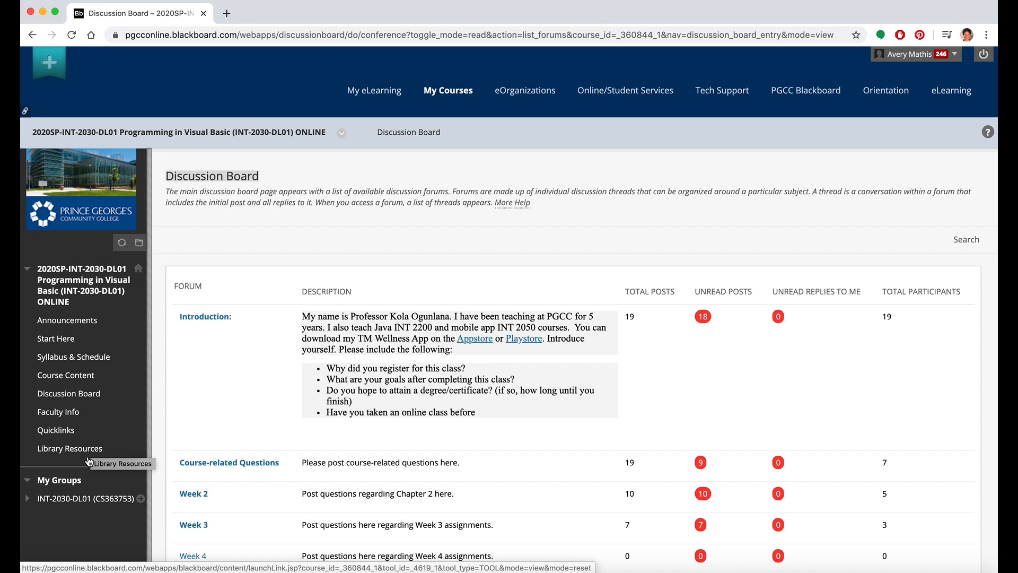
mouse_move(81, 482)
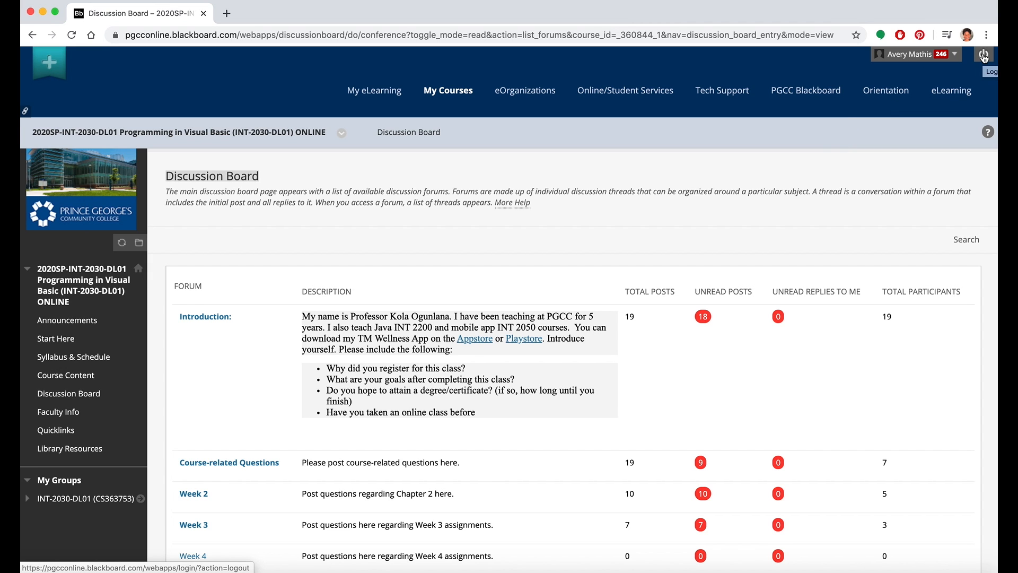
Step: Log out of Blackboard, returning to the PGCC login page
left_click(984, 55)
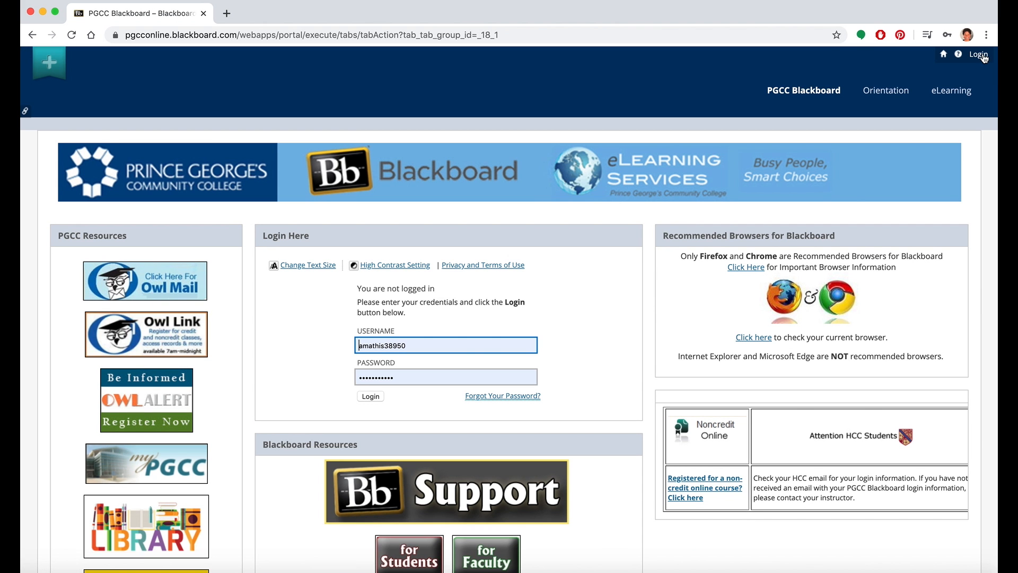
mouse_move(679, 222)
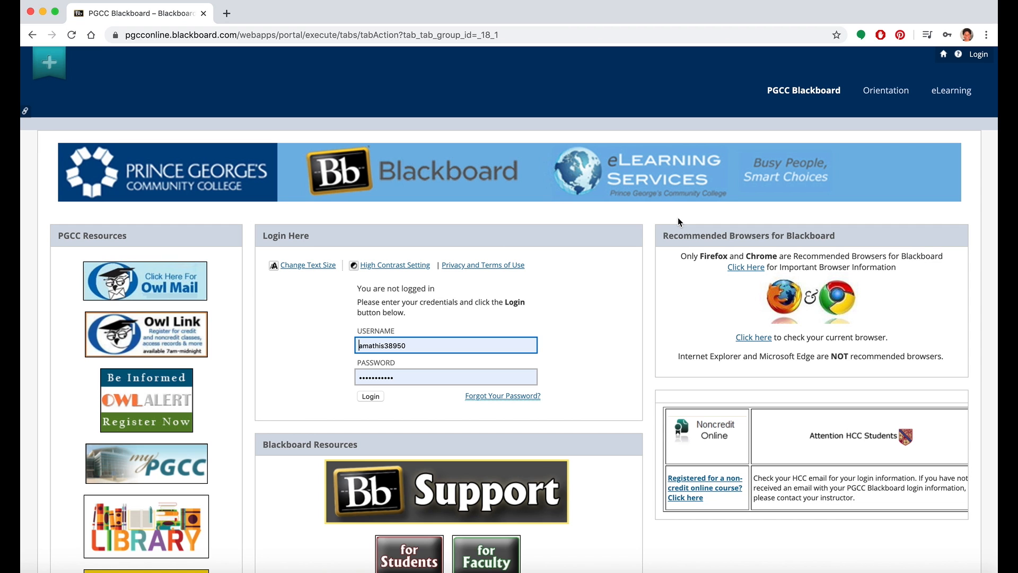